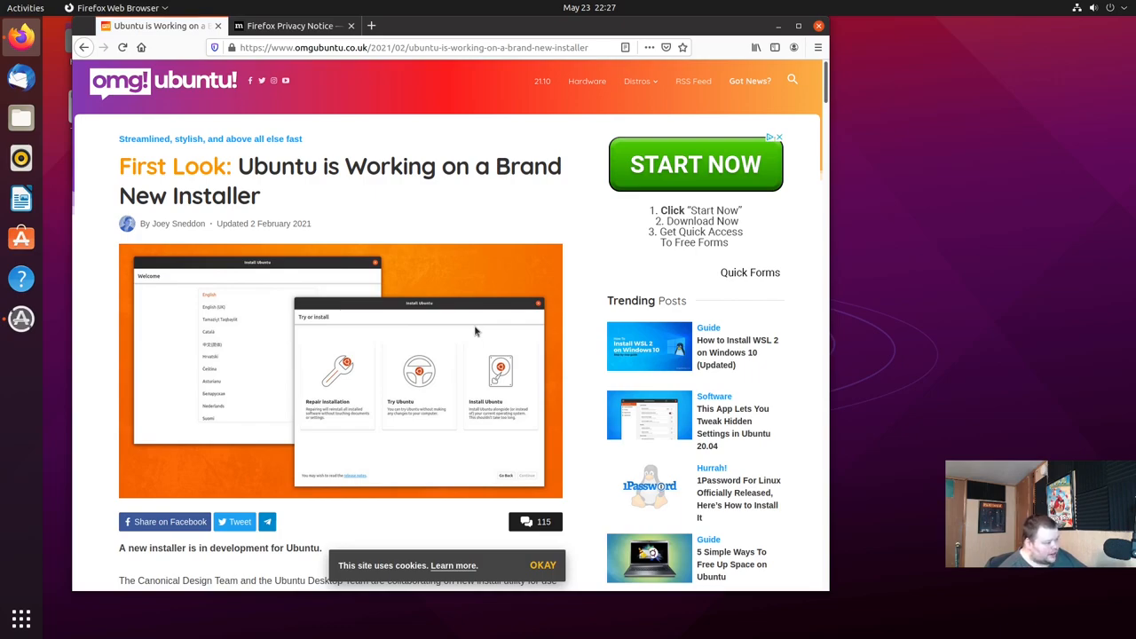
Step: Scroll down the OMG! Ubuntu installer article past the introduction
scroll(down, 3)
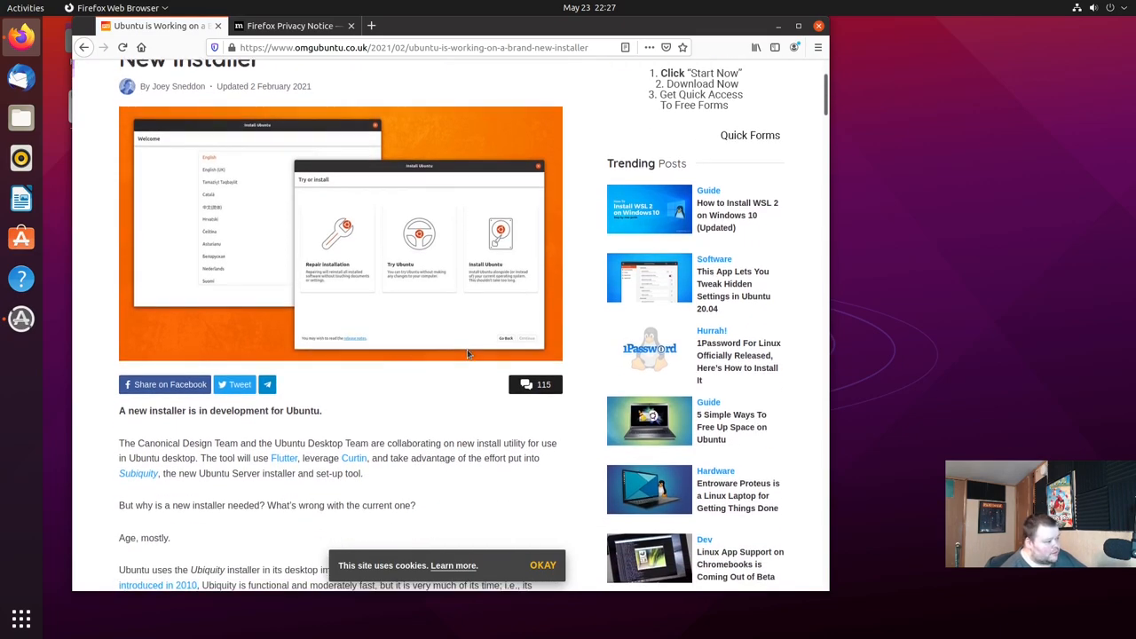
scroll(down, 3)
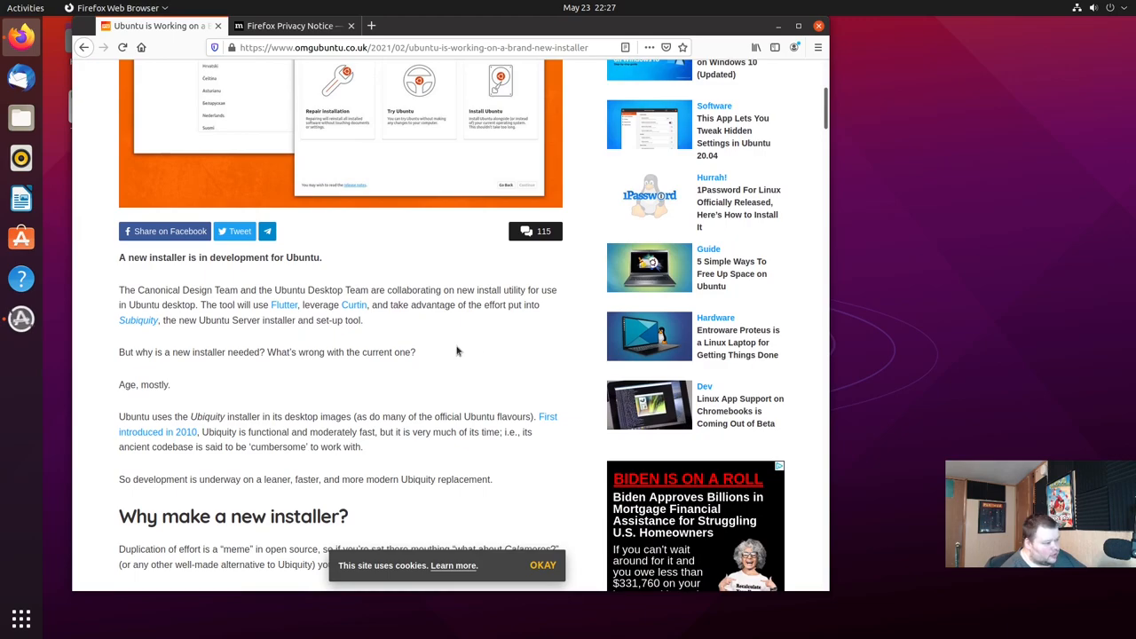
mouse_move(194, 362)
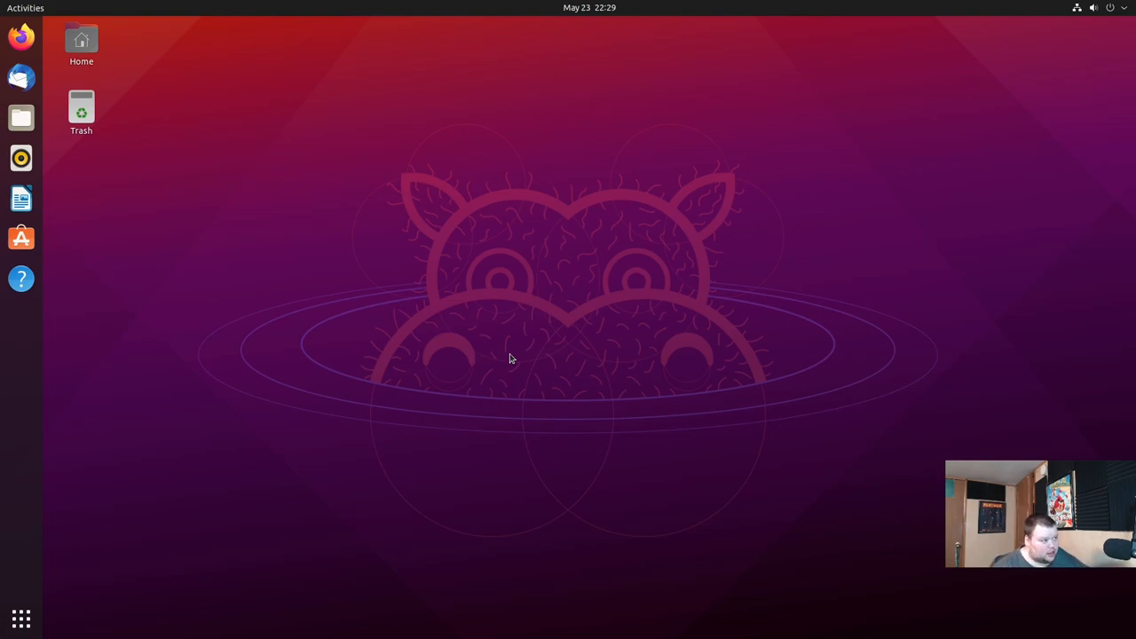
Step: Open the GNOME application grid from the Show Applications button on the dock
click(25, 8)
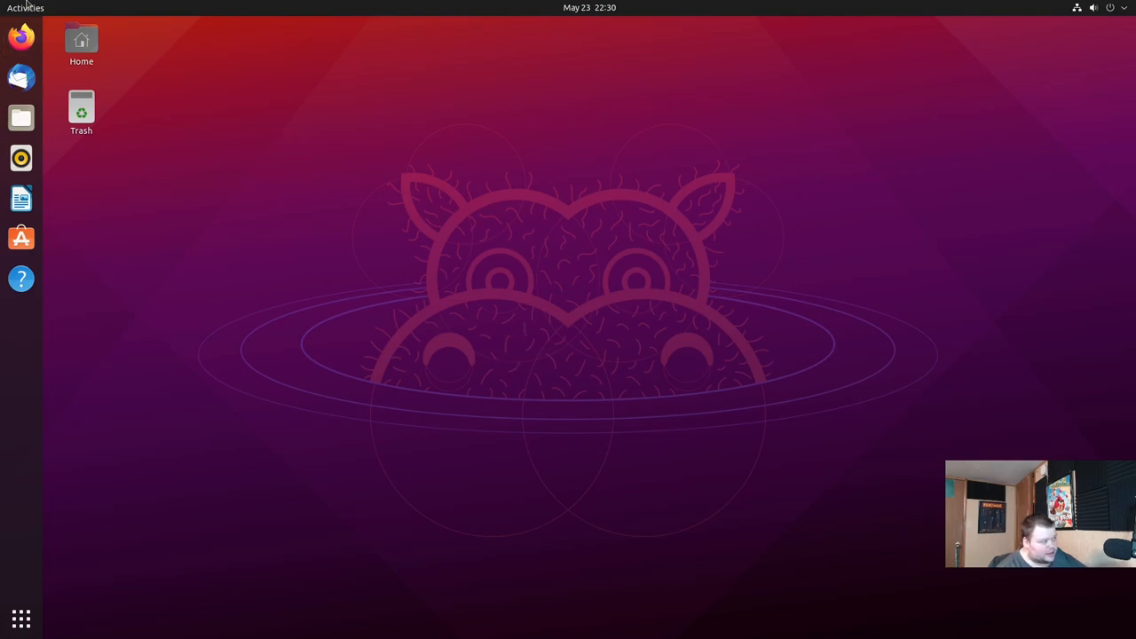
mouse_move(21, 117)
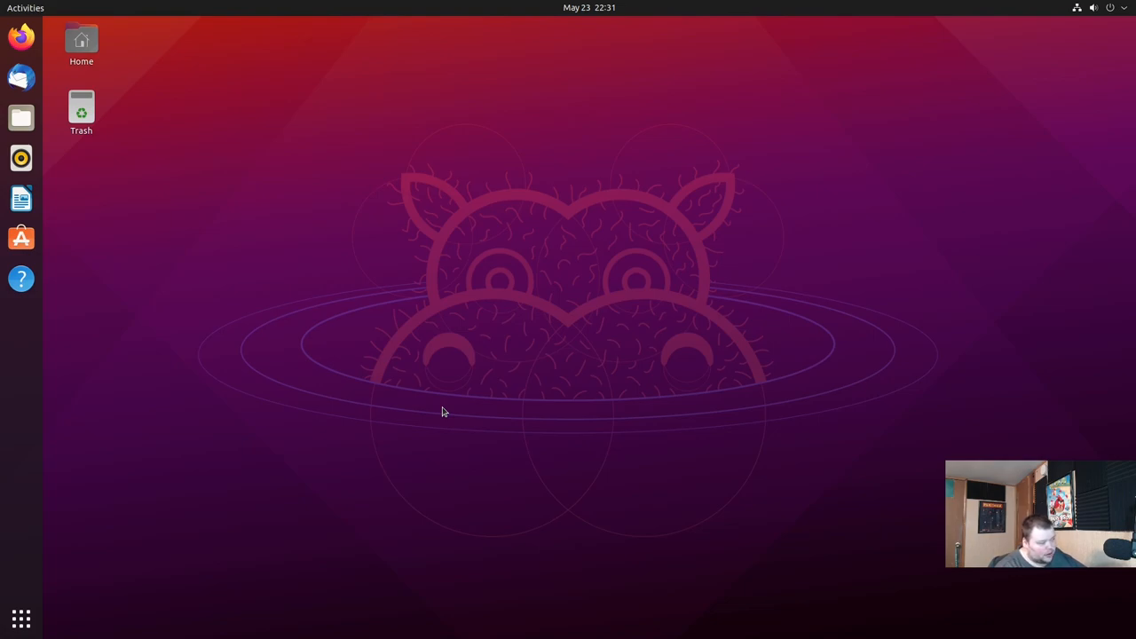
click(20, 619)
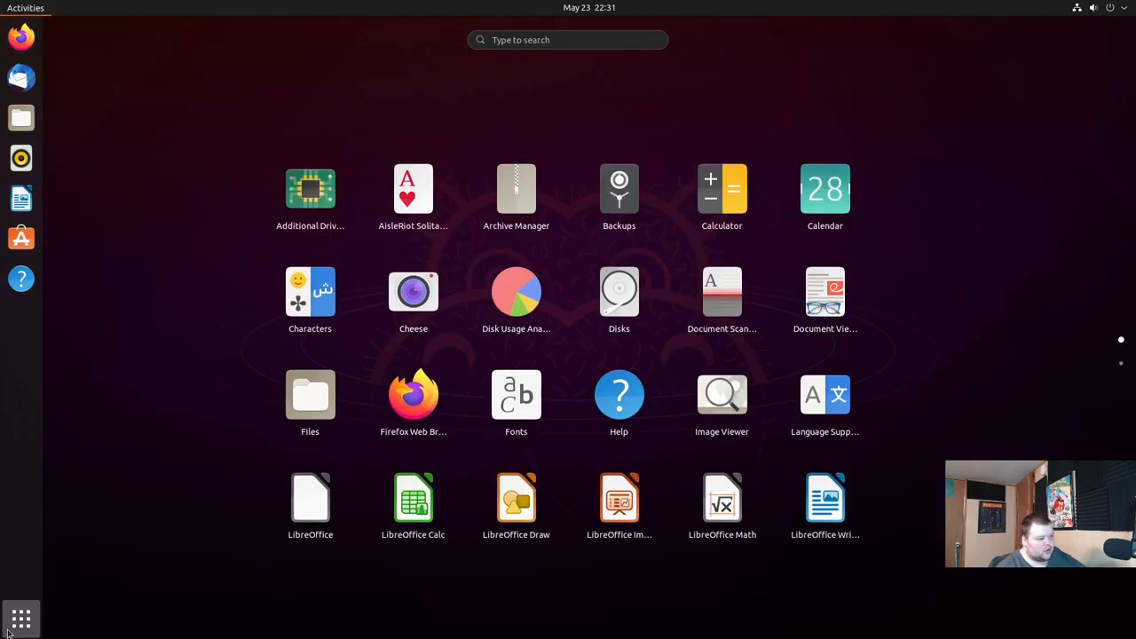